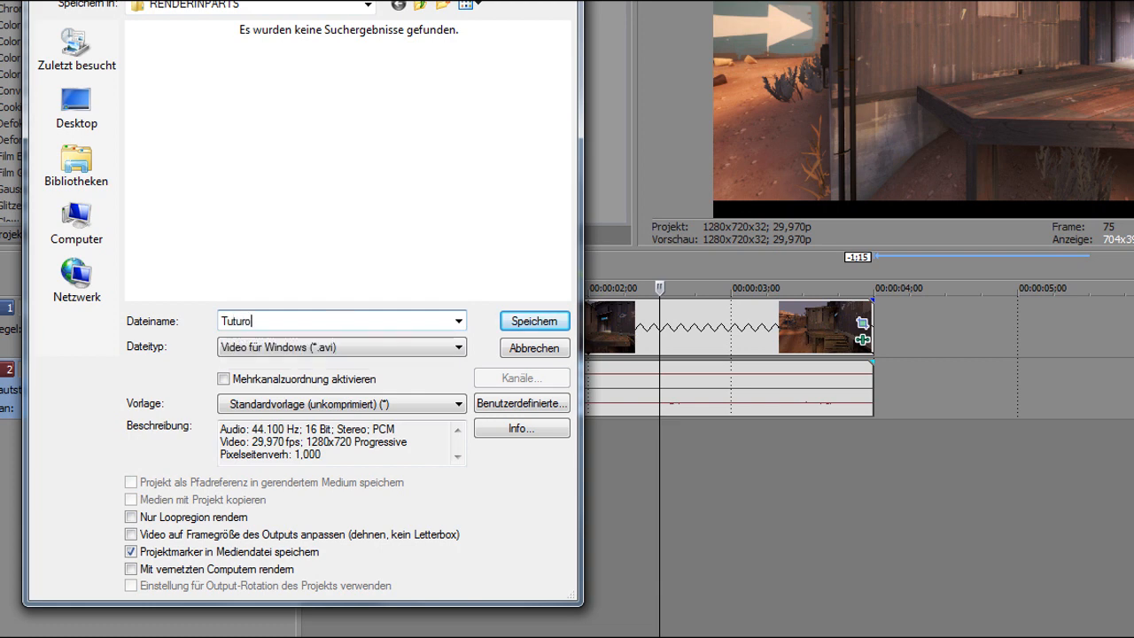
Name the render Tutorial, choose Video for Windows (*.avi) and keep the default uncompressed template.
key(Backspace)
text(orial)
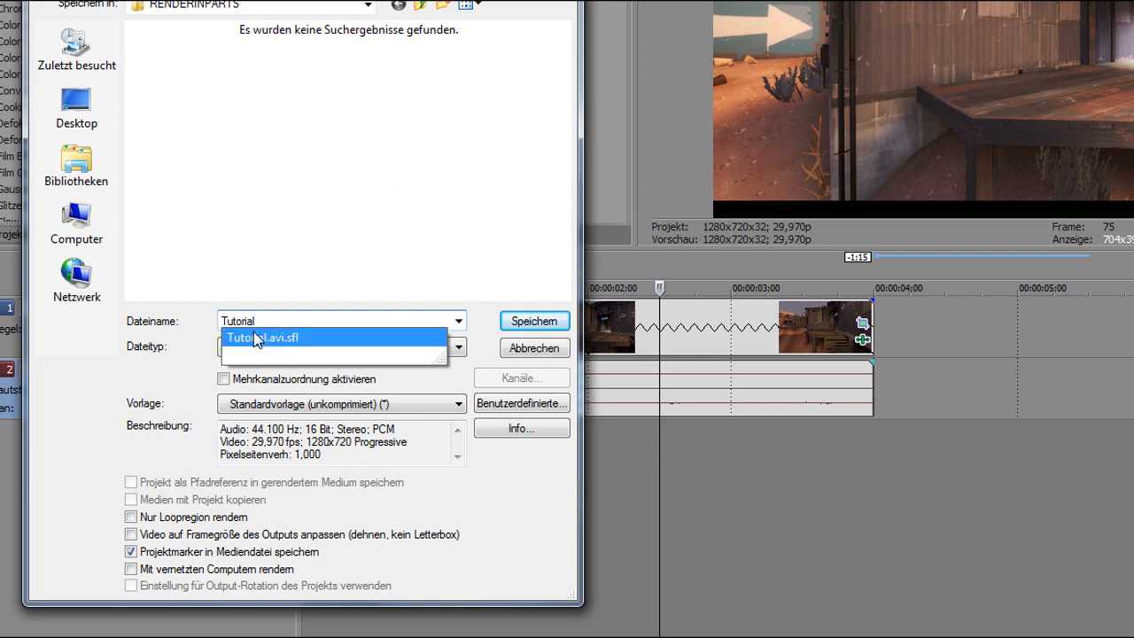
click(457, 346)
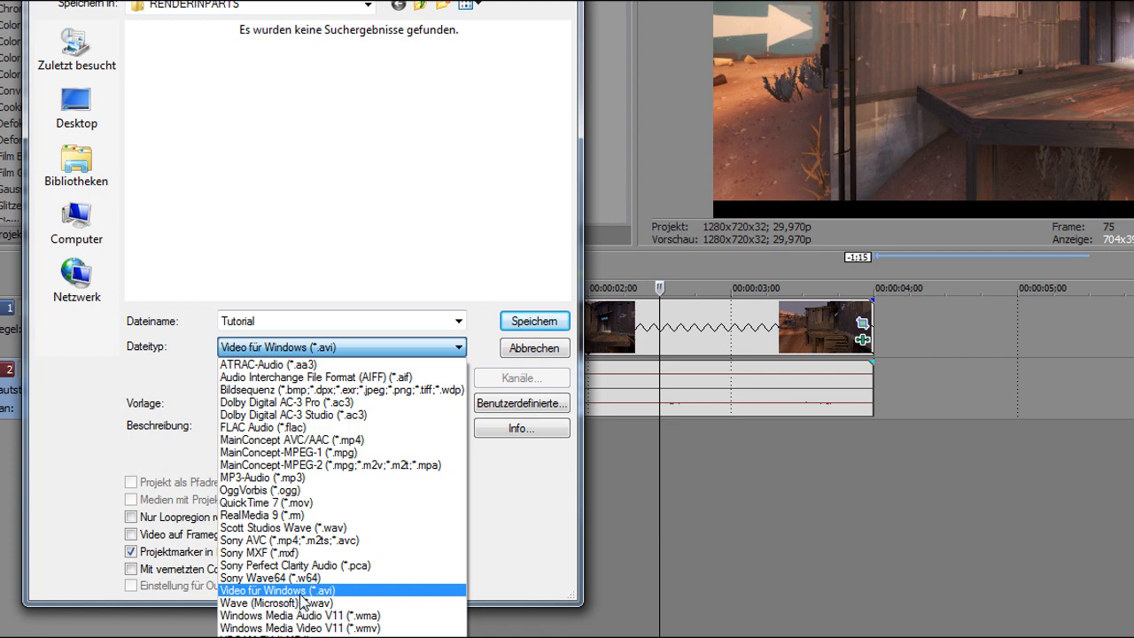
click(277, 590)
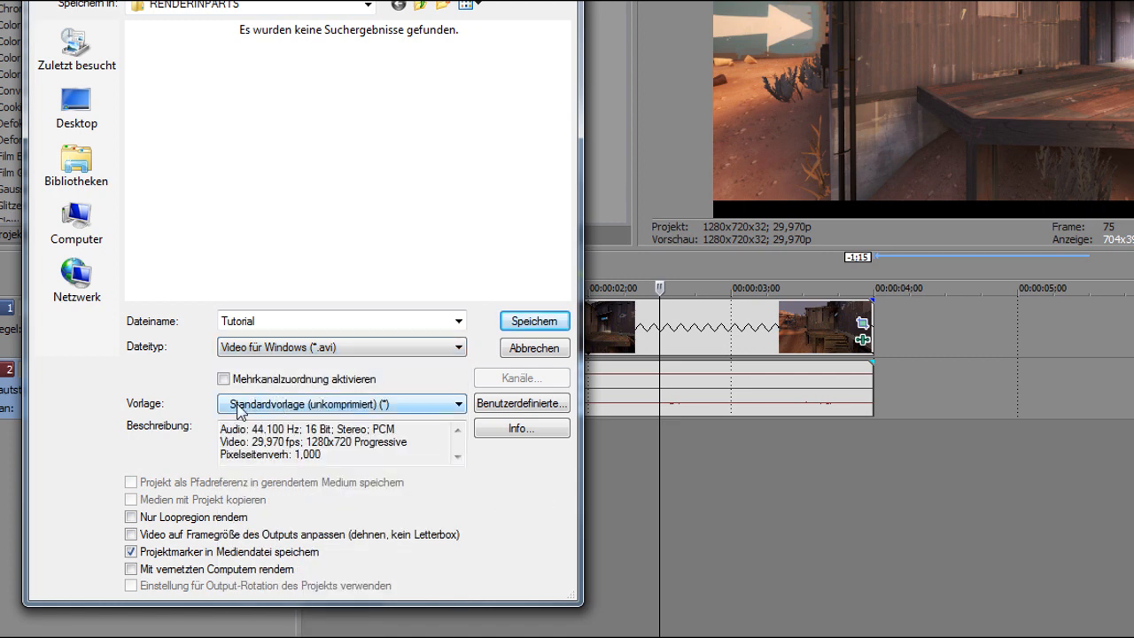
click(457, 404)
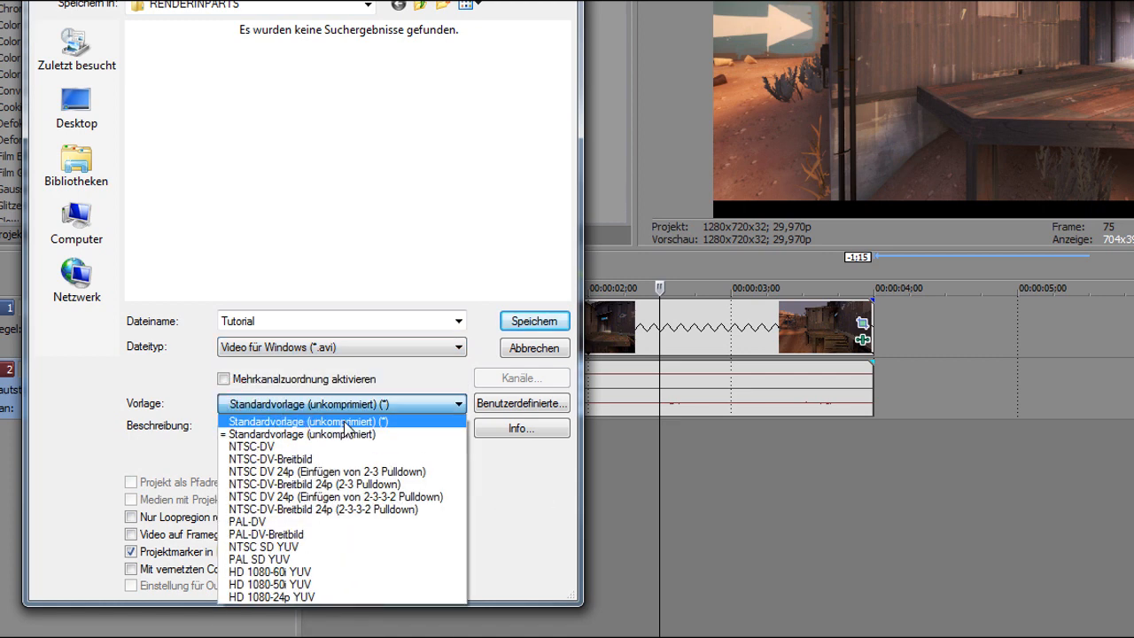
click(340, 422)
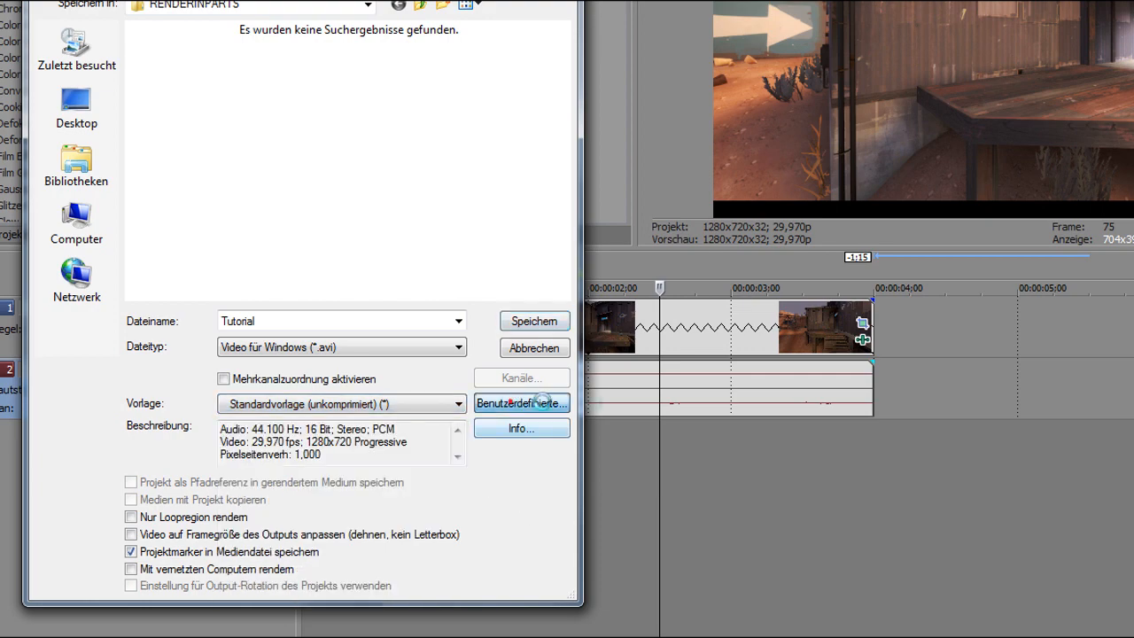
click(521, 404)
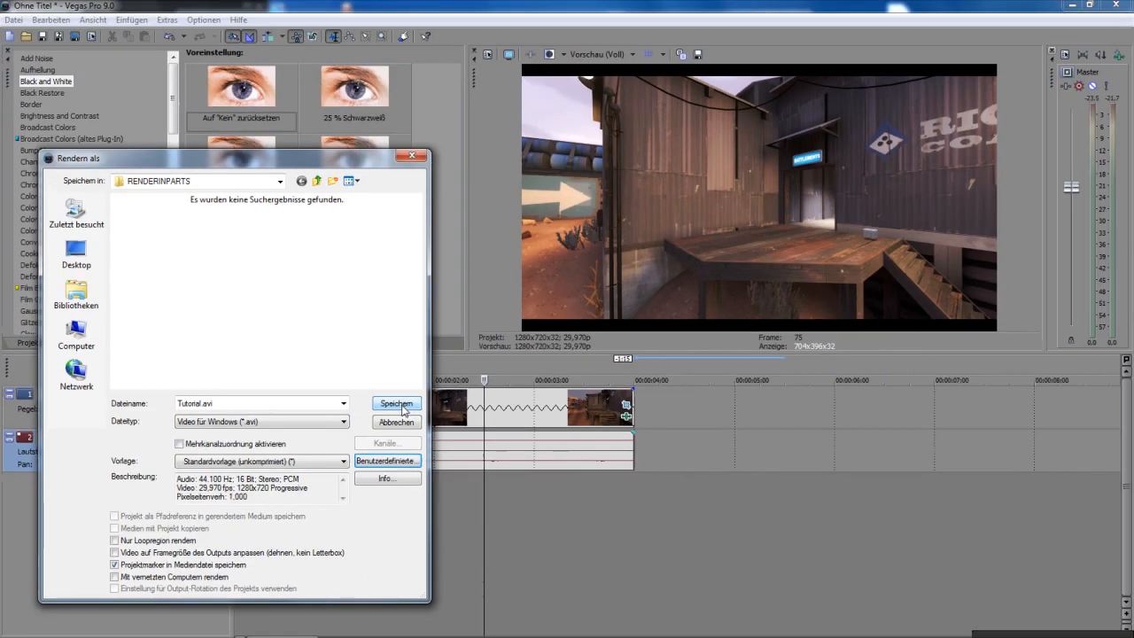
Render the project to Tutorial.avi and close the render-complete notice.
click(397, 404)
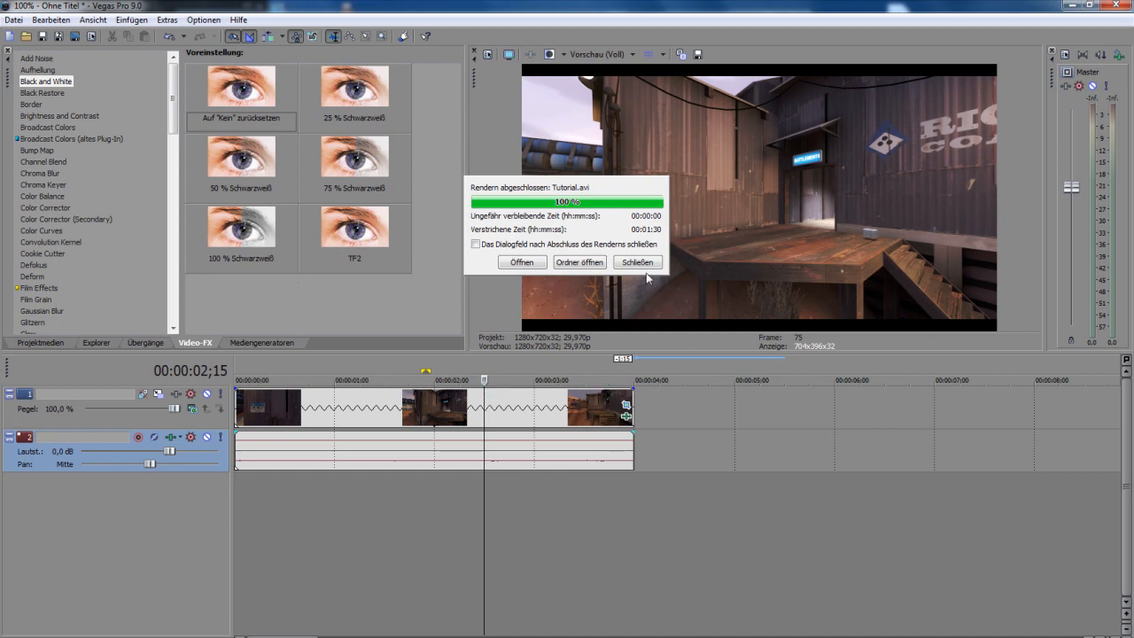
mouse_move(635, 274)
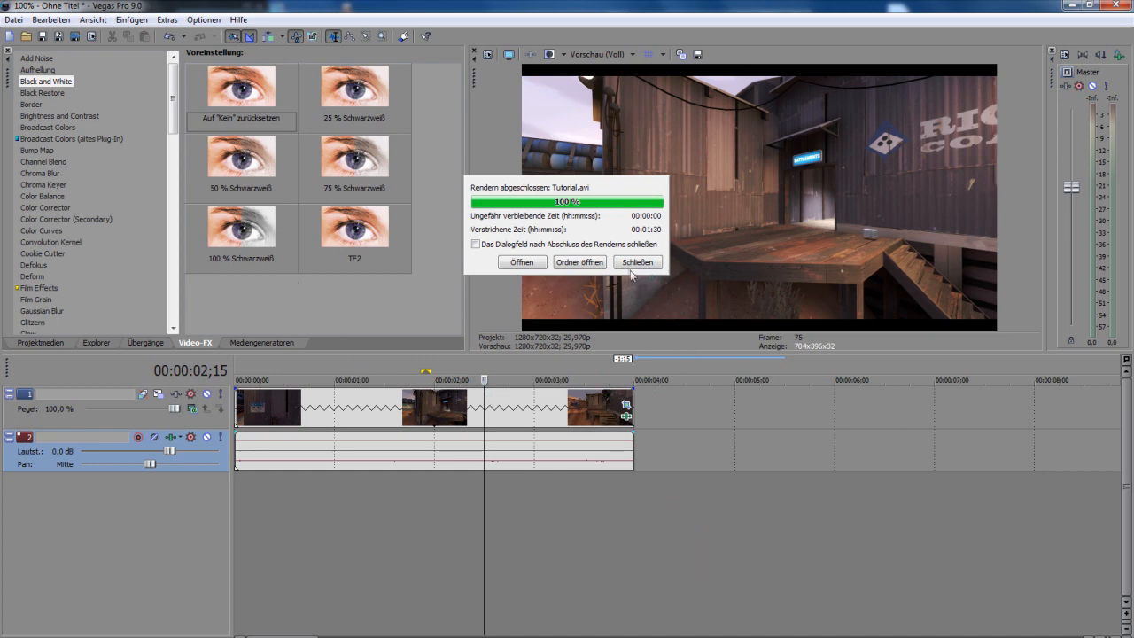
click(638, 262)
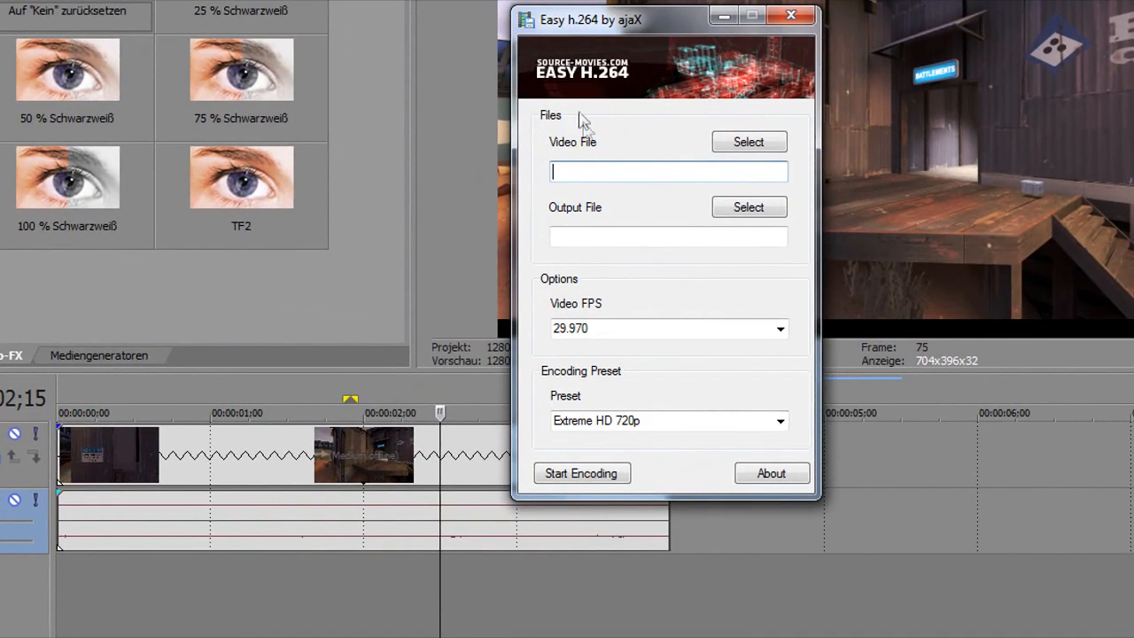
mouse_move(641, 153)
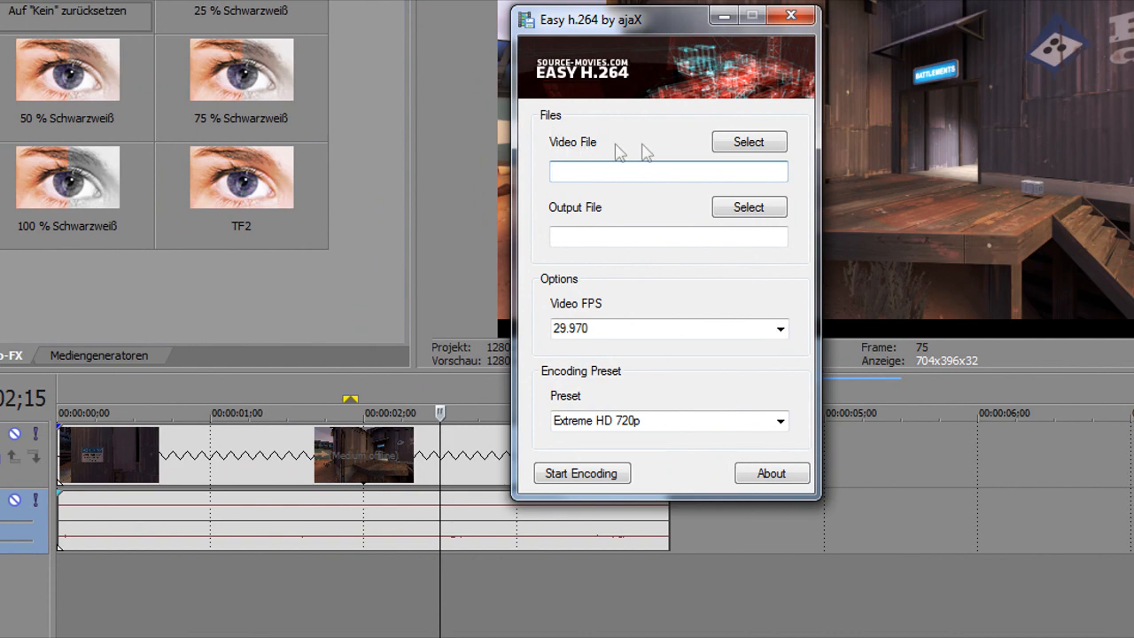
Pick the rendered AVI as the input video and save the output as Tutorial in RENDERINPARTS.
click(748, 141)
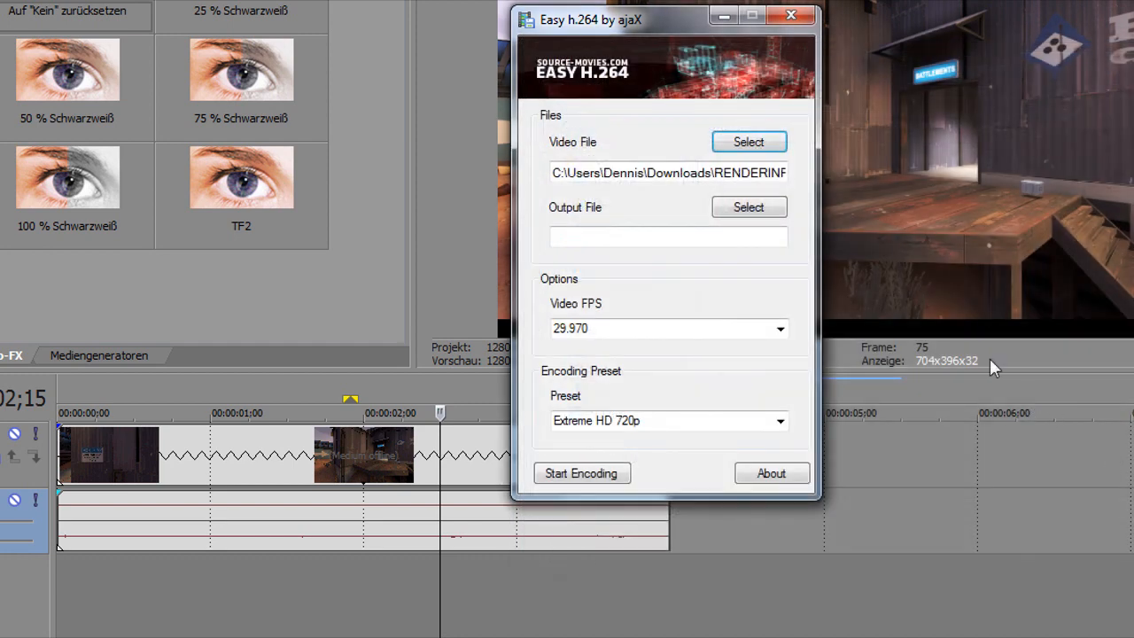
click(668, 237)
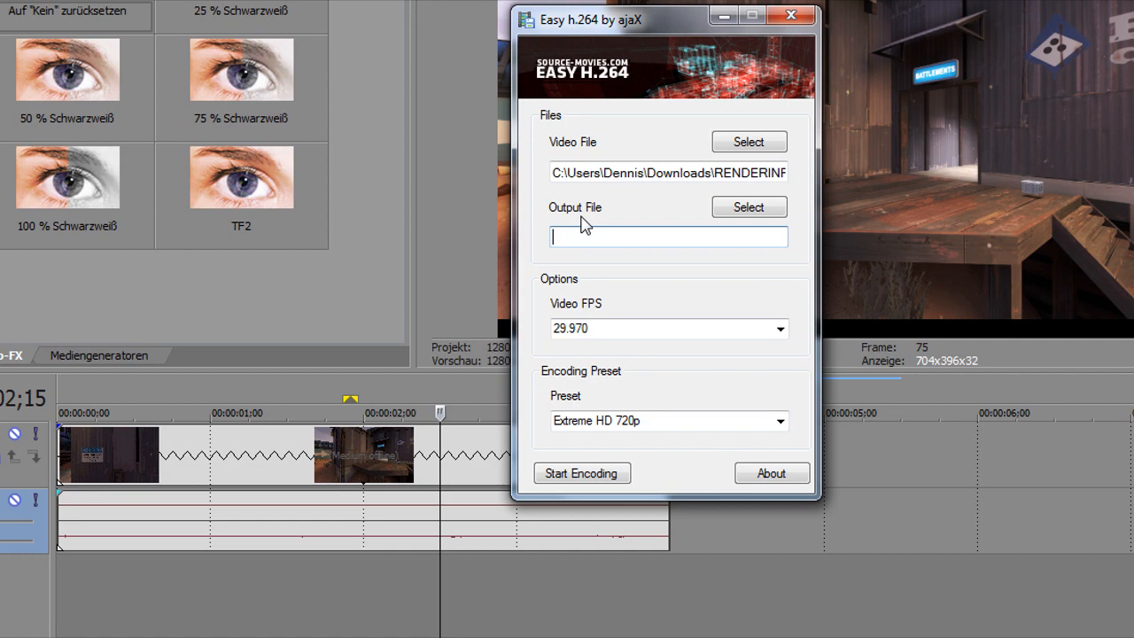
click(748, 205)
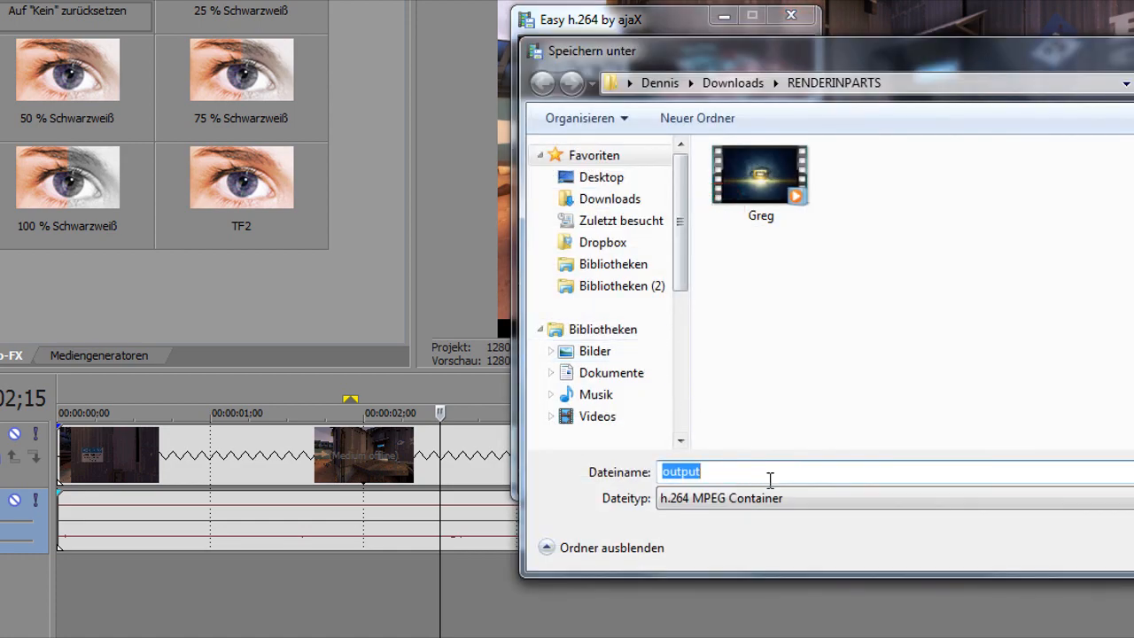
text(Tutu)
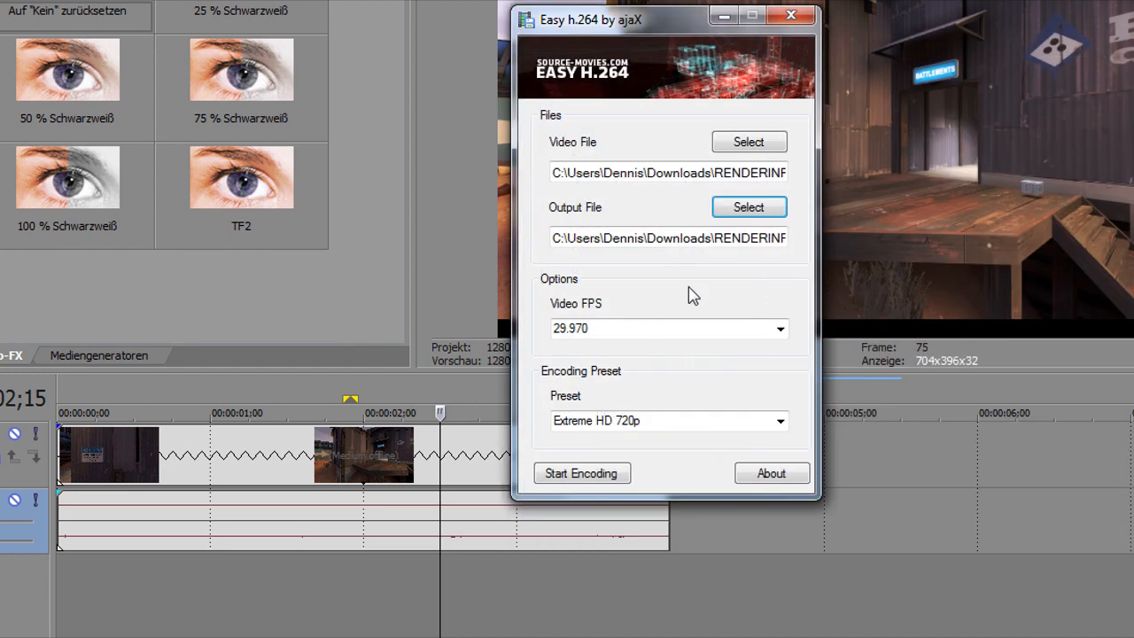
mouse_move(610, 320)
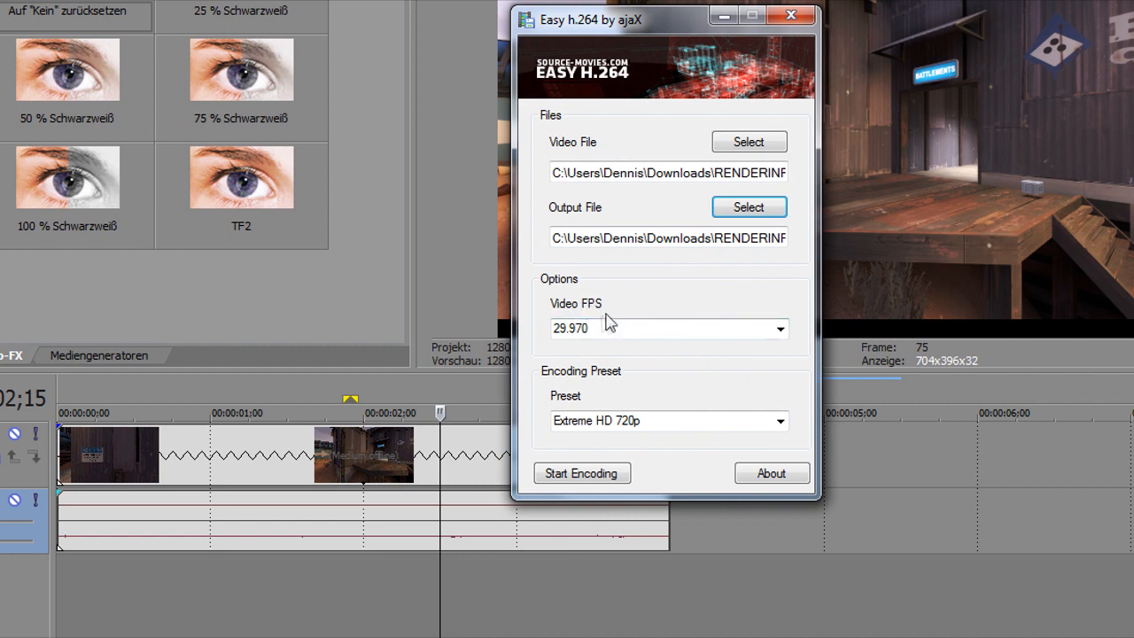
mouse_move(595, 386)
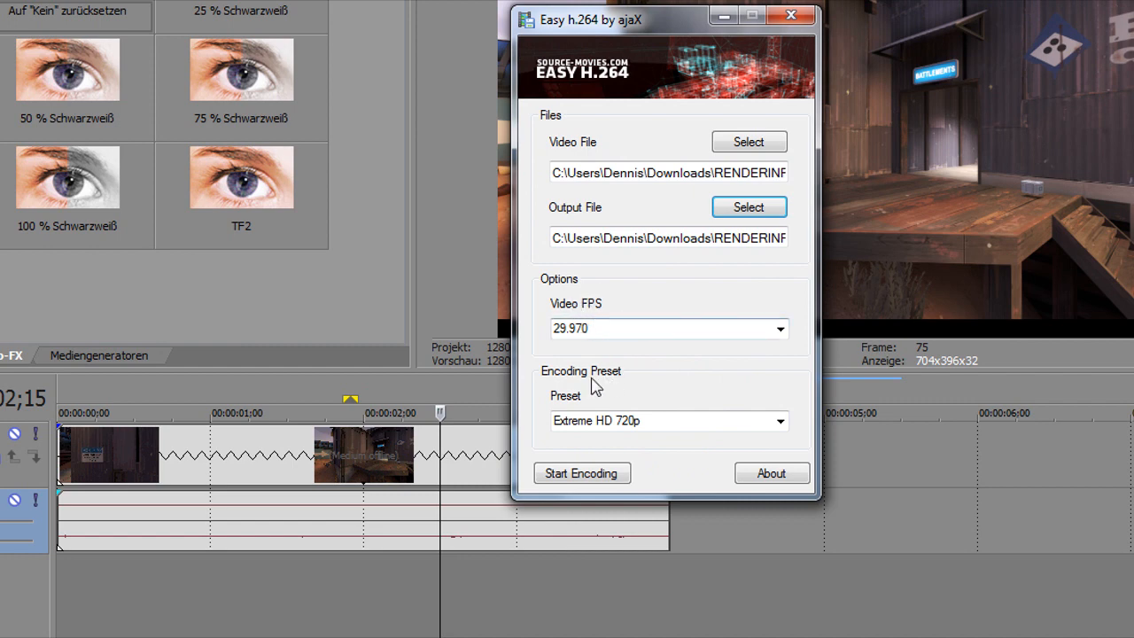
mouse_move(700, 417)
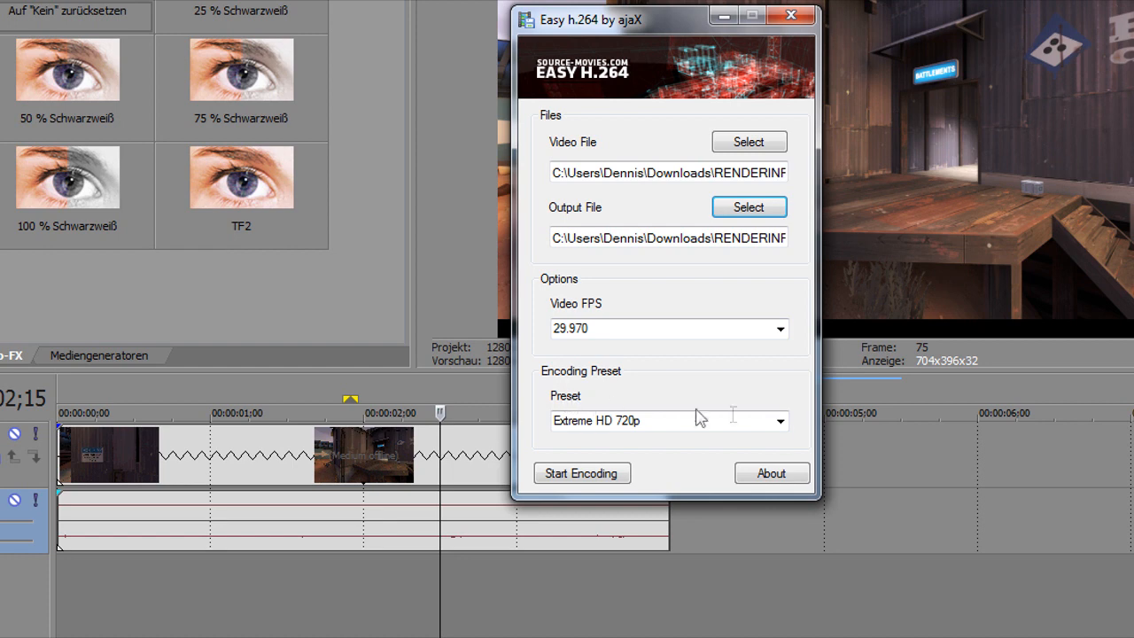
Choose the HD 720p (Big) preset and start encoding.
click(778, 421)
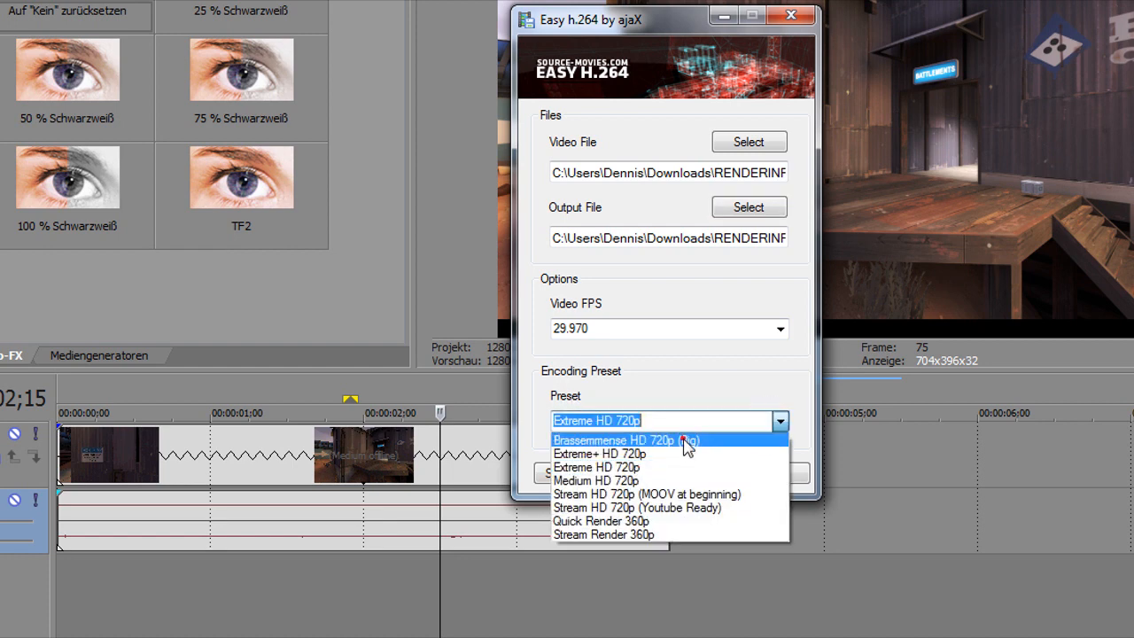
click(627, 439)
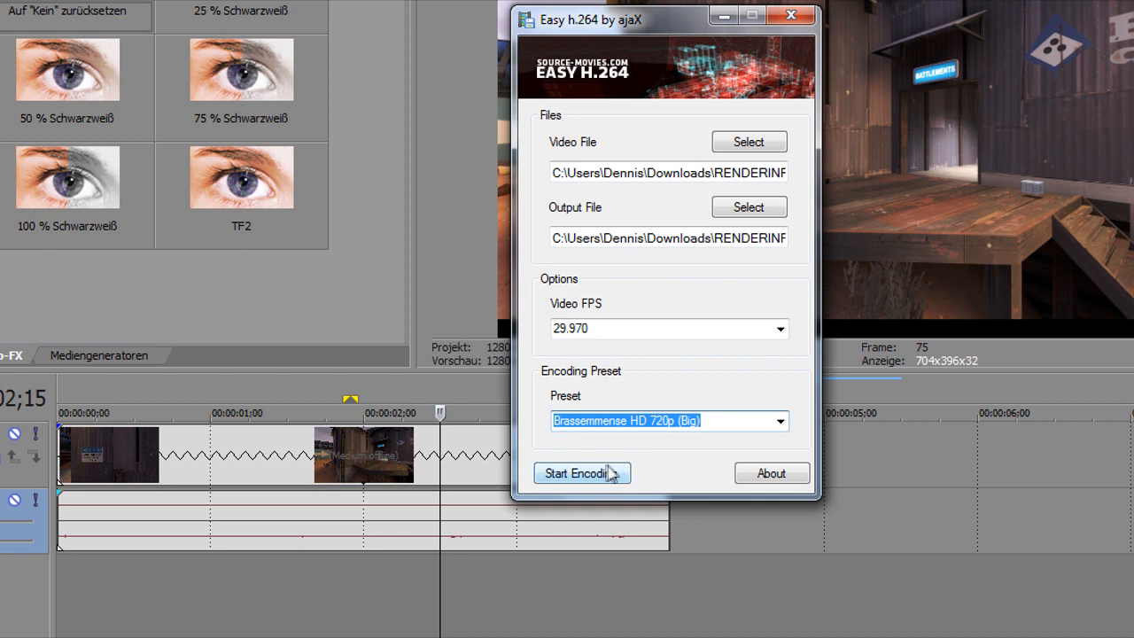
click(581, 471)
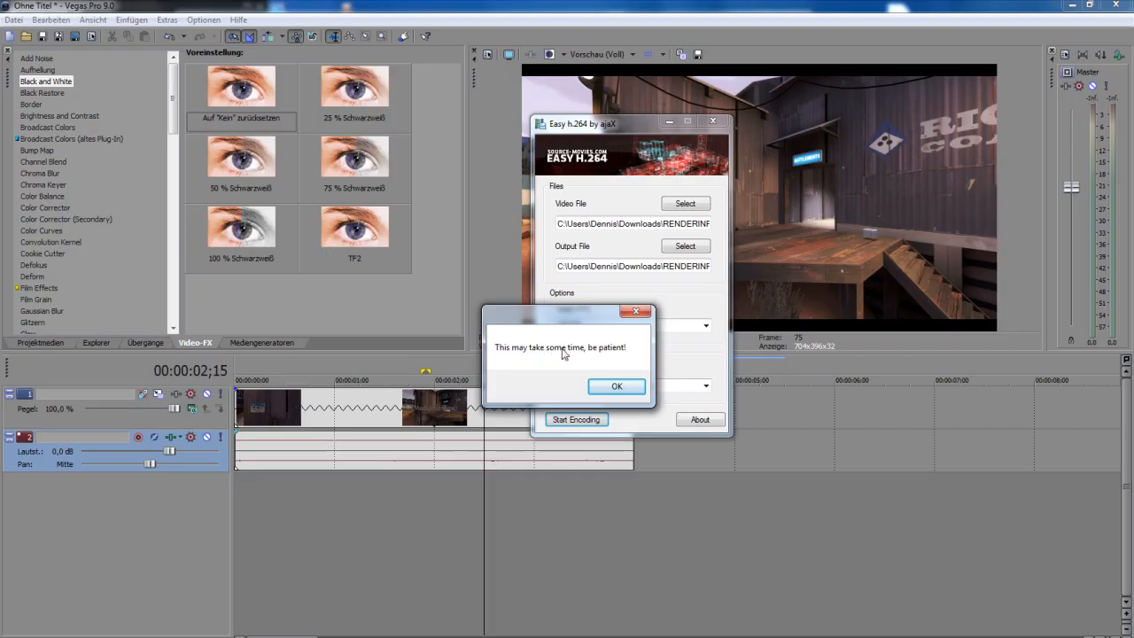
Acknowledge the be-patient notice, wait for encoding, and dismiss the completed-conversion message.
click(616, 386)
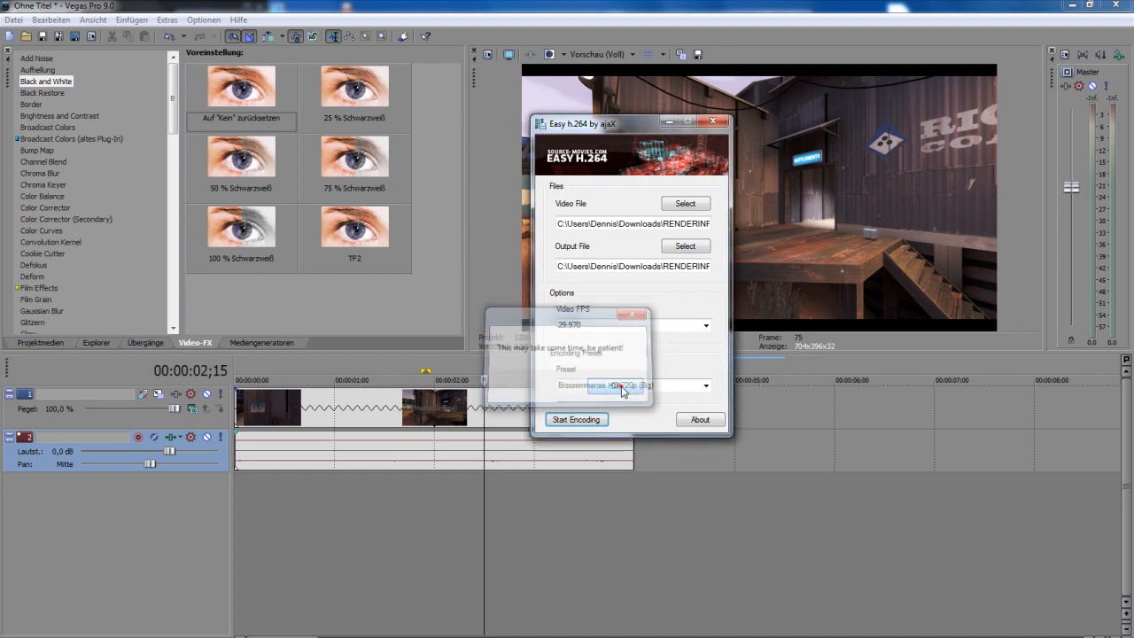
click(577, 418)
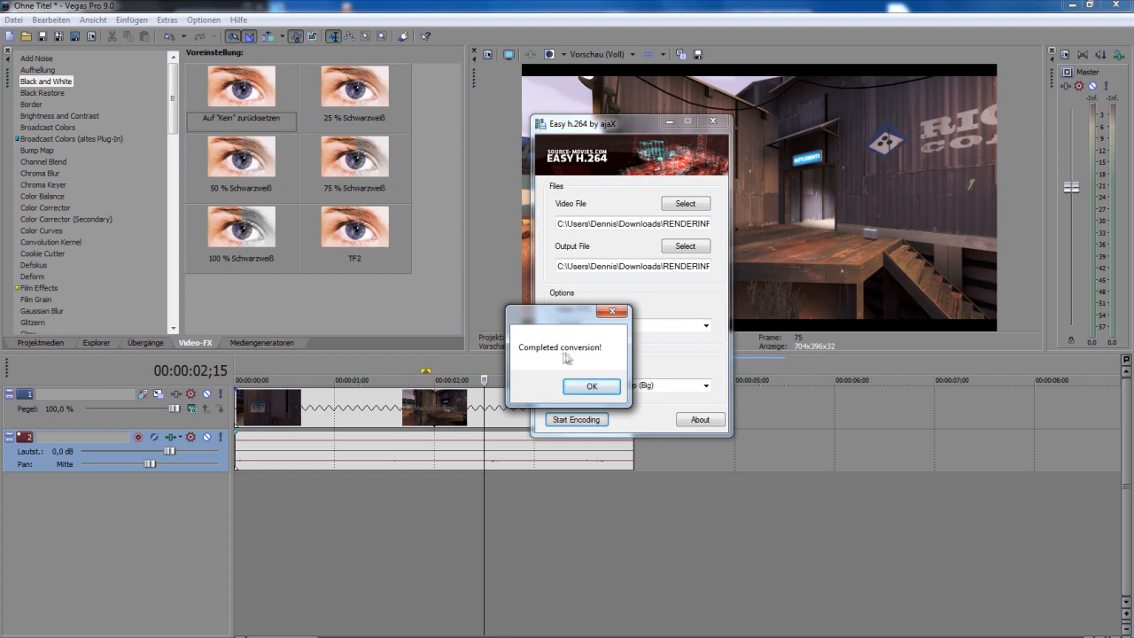
click(592, 386)
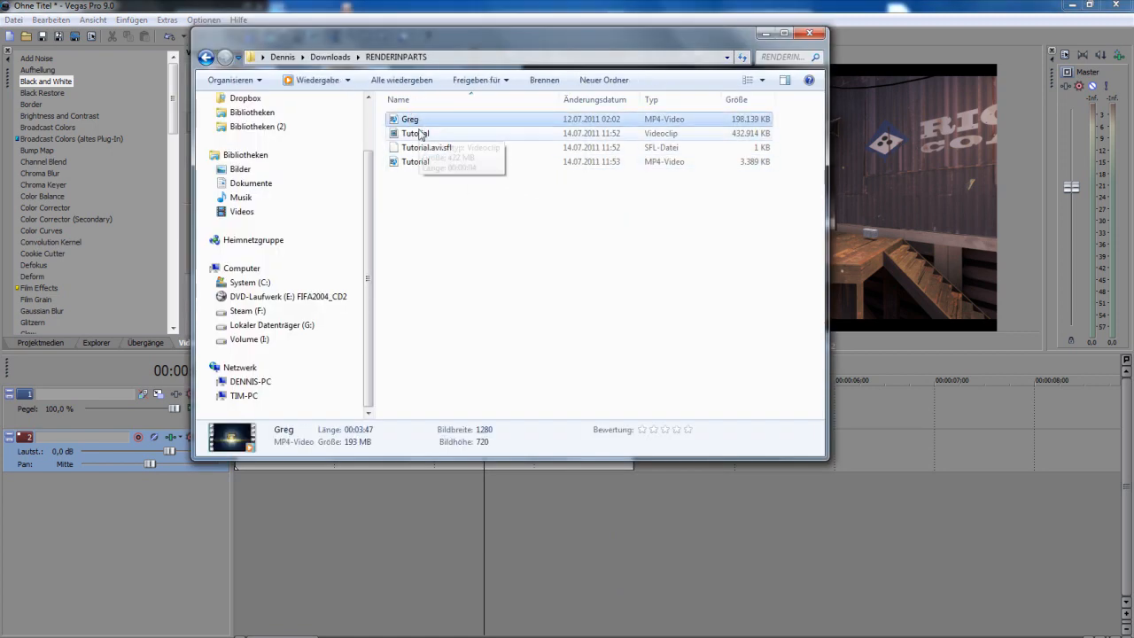
Select the Tutorial MP4 in RENDERINPARTS to see its roughly 1.3 MB size next to the large AVI.
click(415, 162)
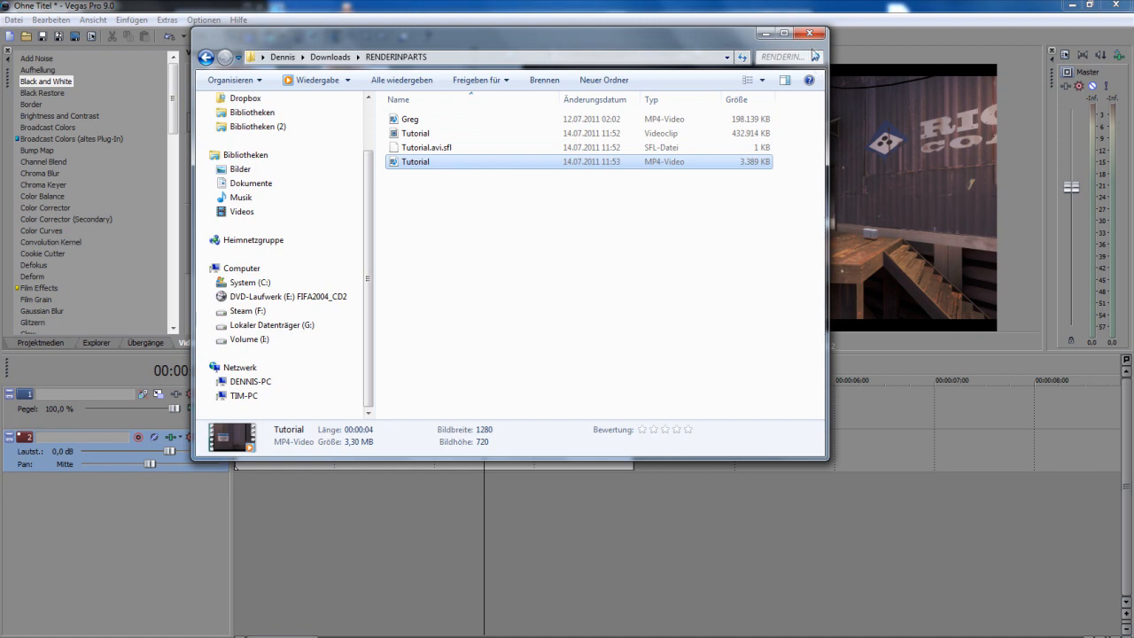